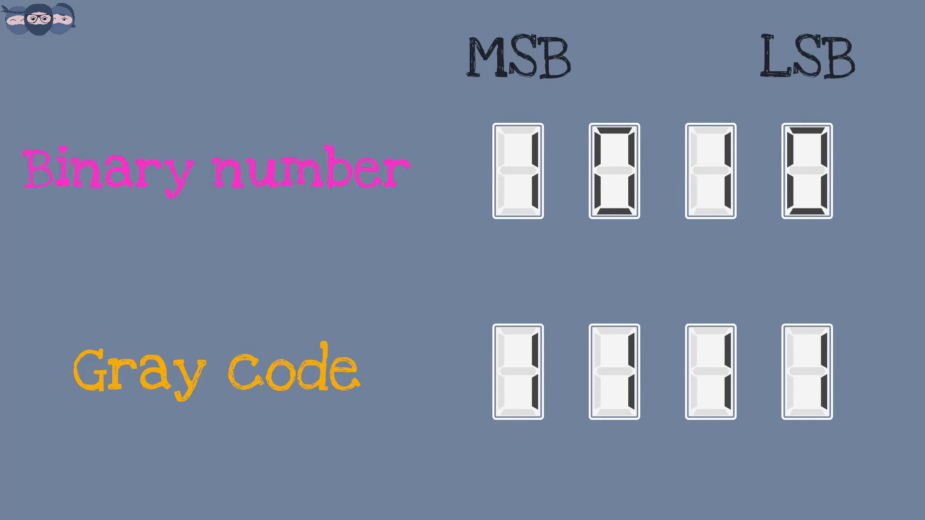
pyautogui.moveTo(472, 313); pyautogui.dragTo(844, 419)
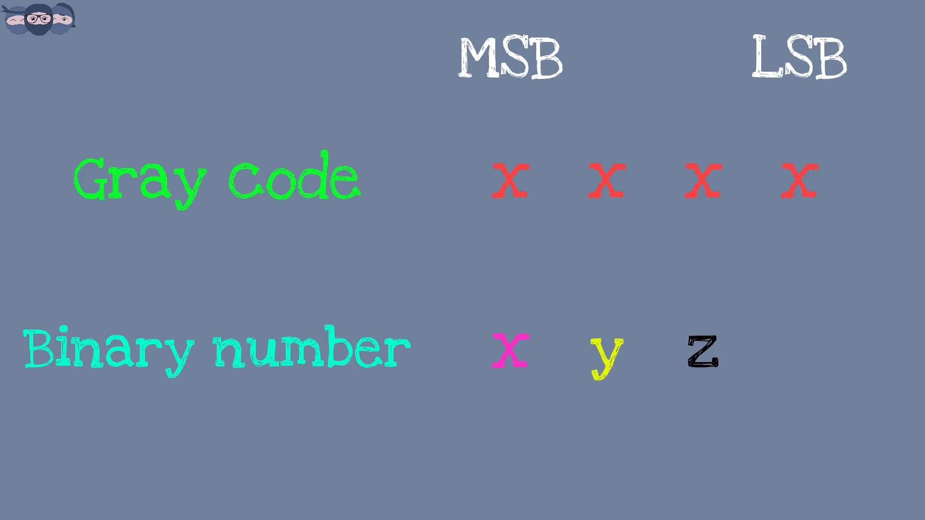
pyautogui.write('a')
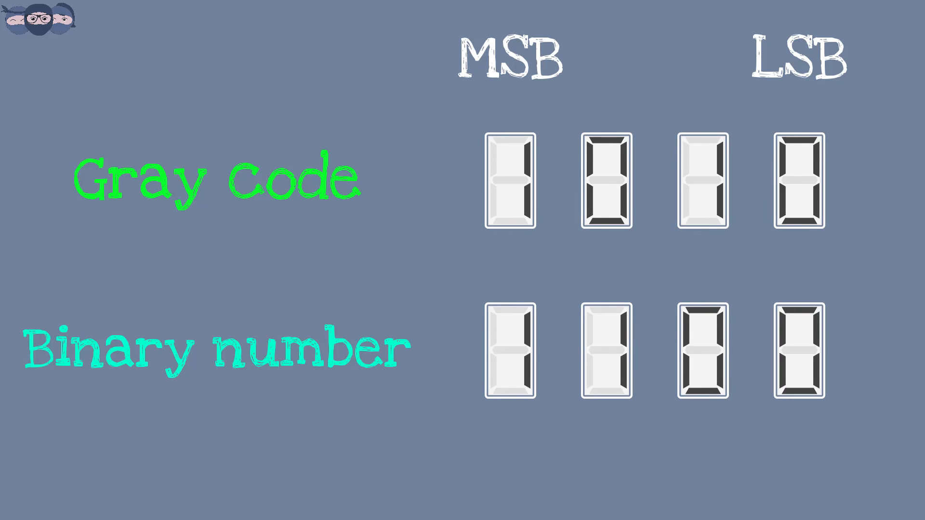
pyautogui.moveTo(23, 289); pyautogui.dragTo(867, 407)
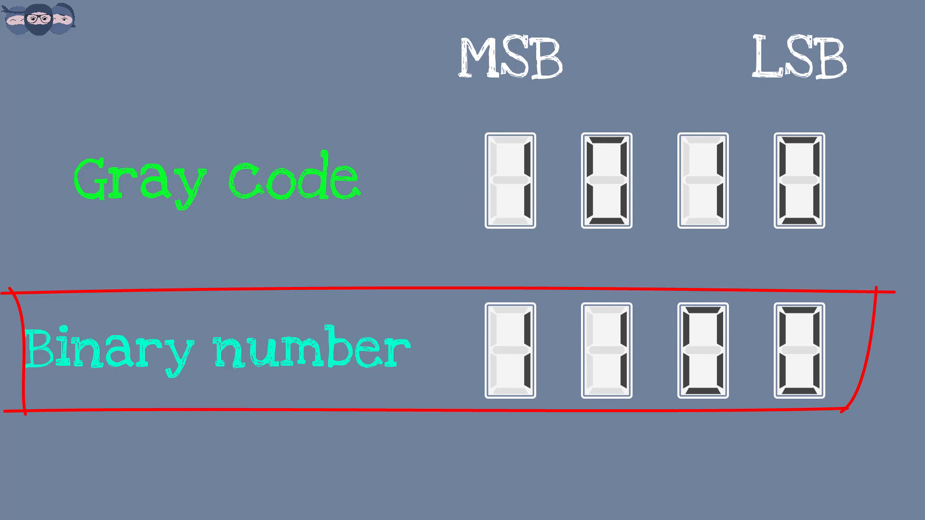